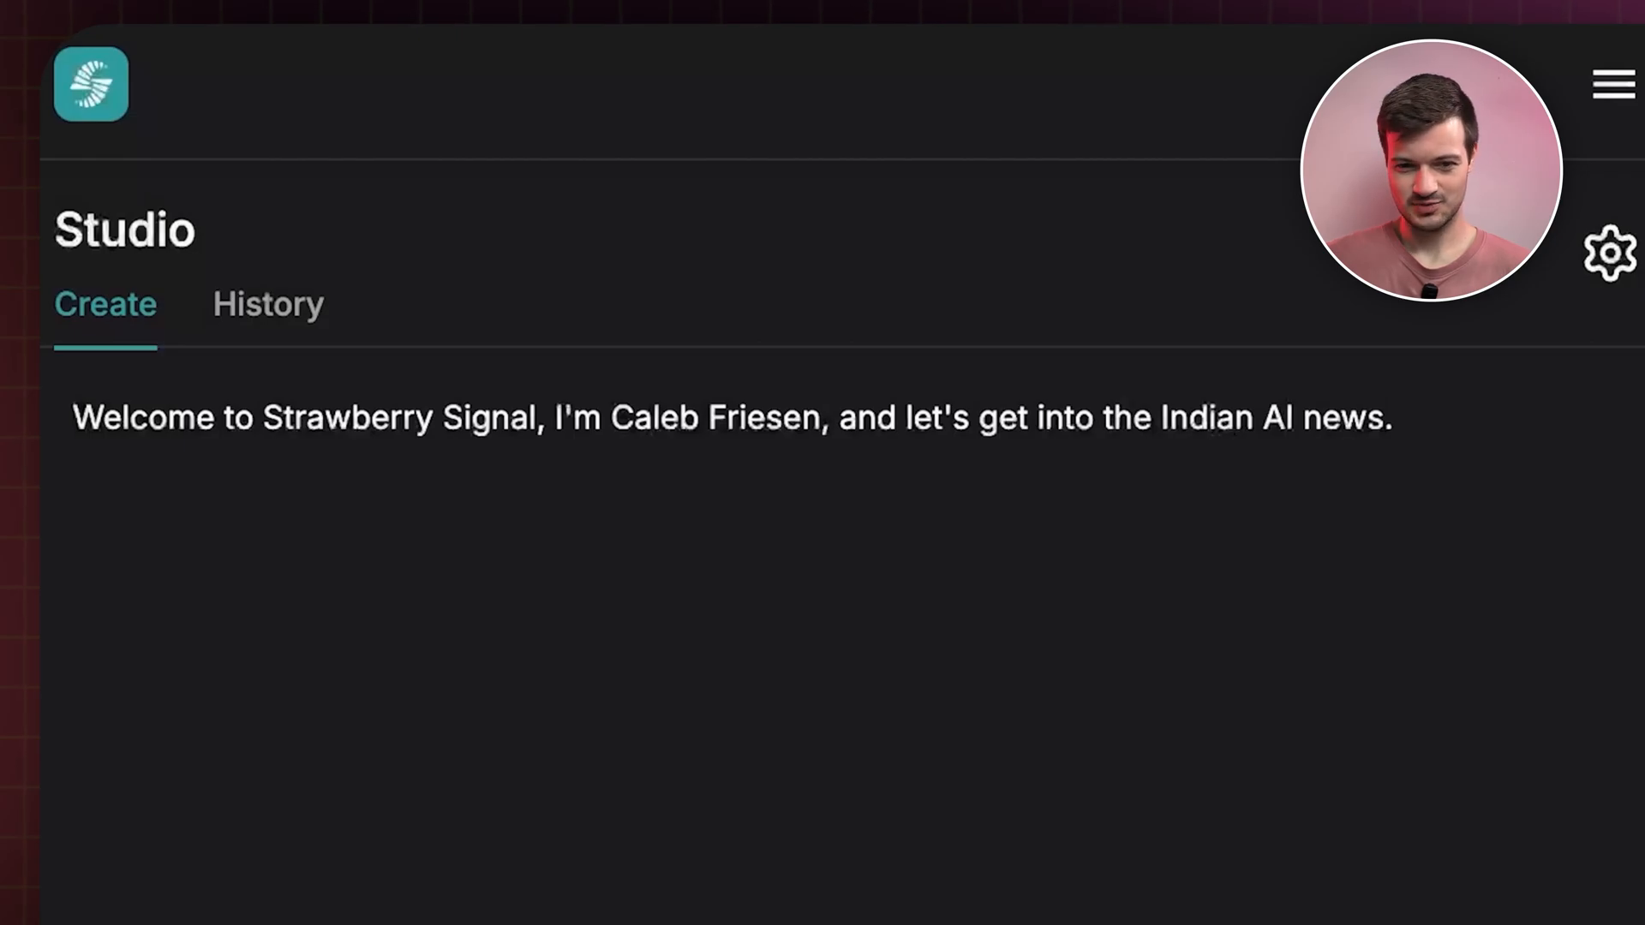
# Scroll down the Studio settings showing voice Vijay, Lightning V2 model and English pronunciation
pyautogui.scroll(-3)
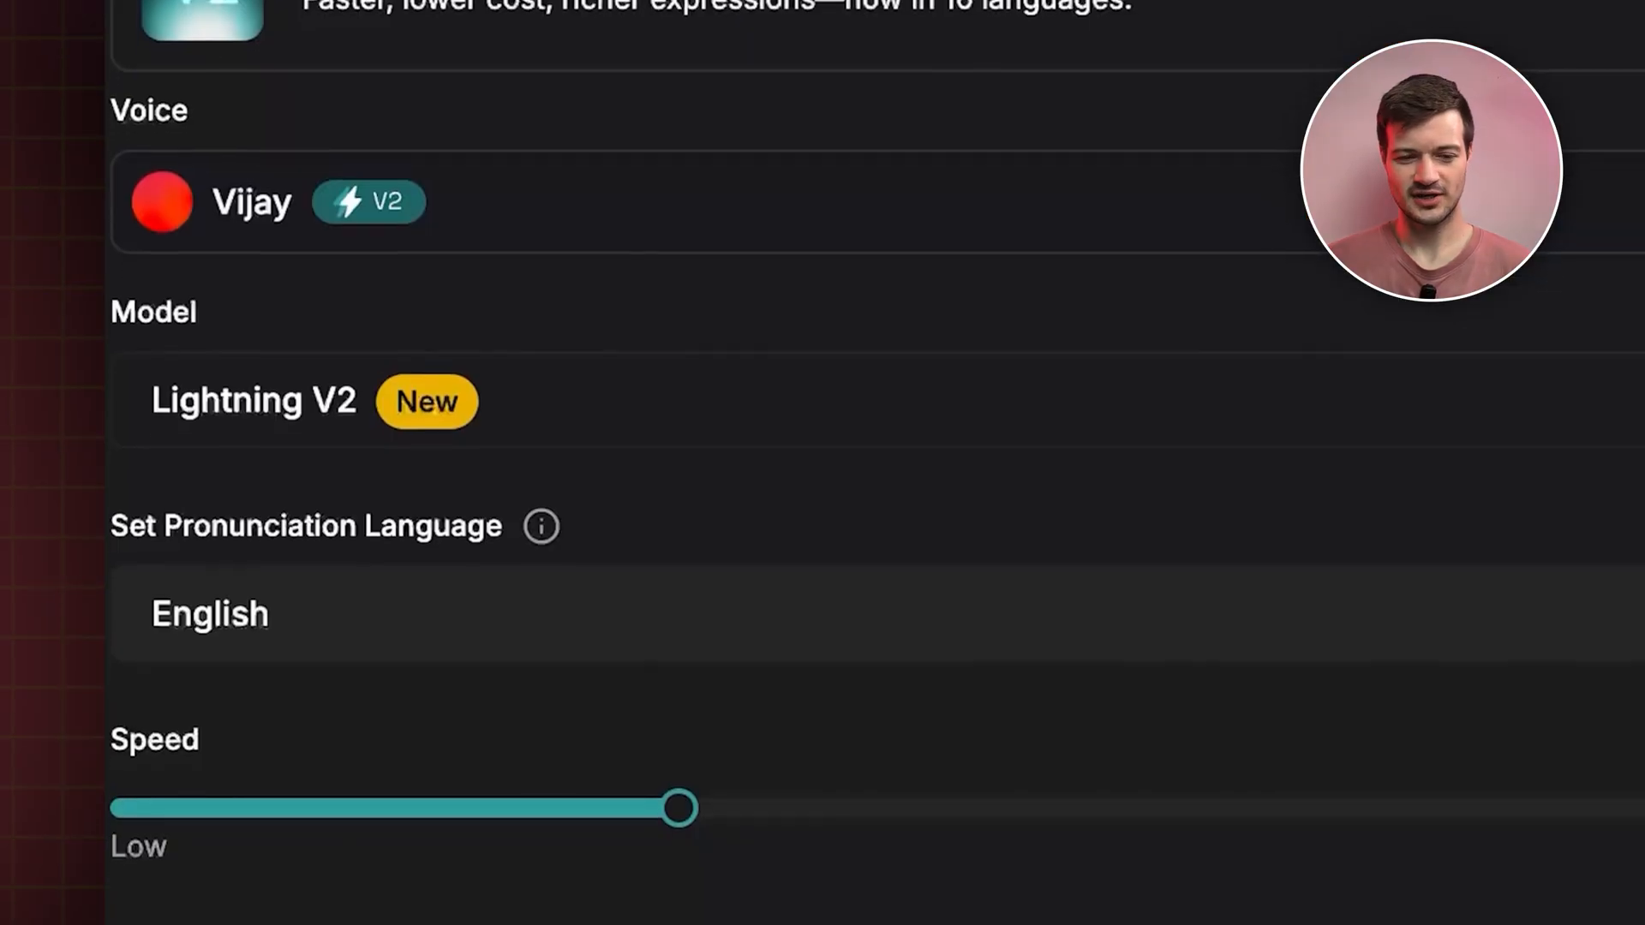
# Choose Lightning Large in the Model dropdown, keeping speed 1, consistency 0.5, sample rate 24000
pyautogui.click(252, 202)
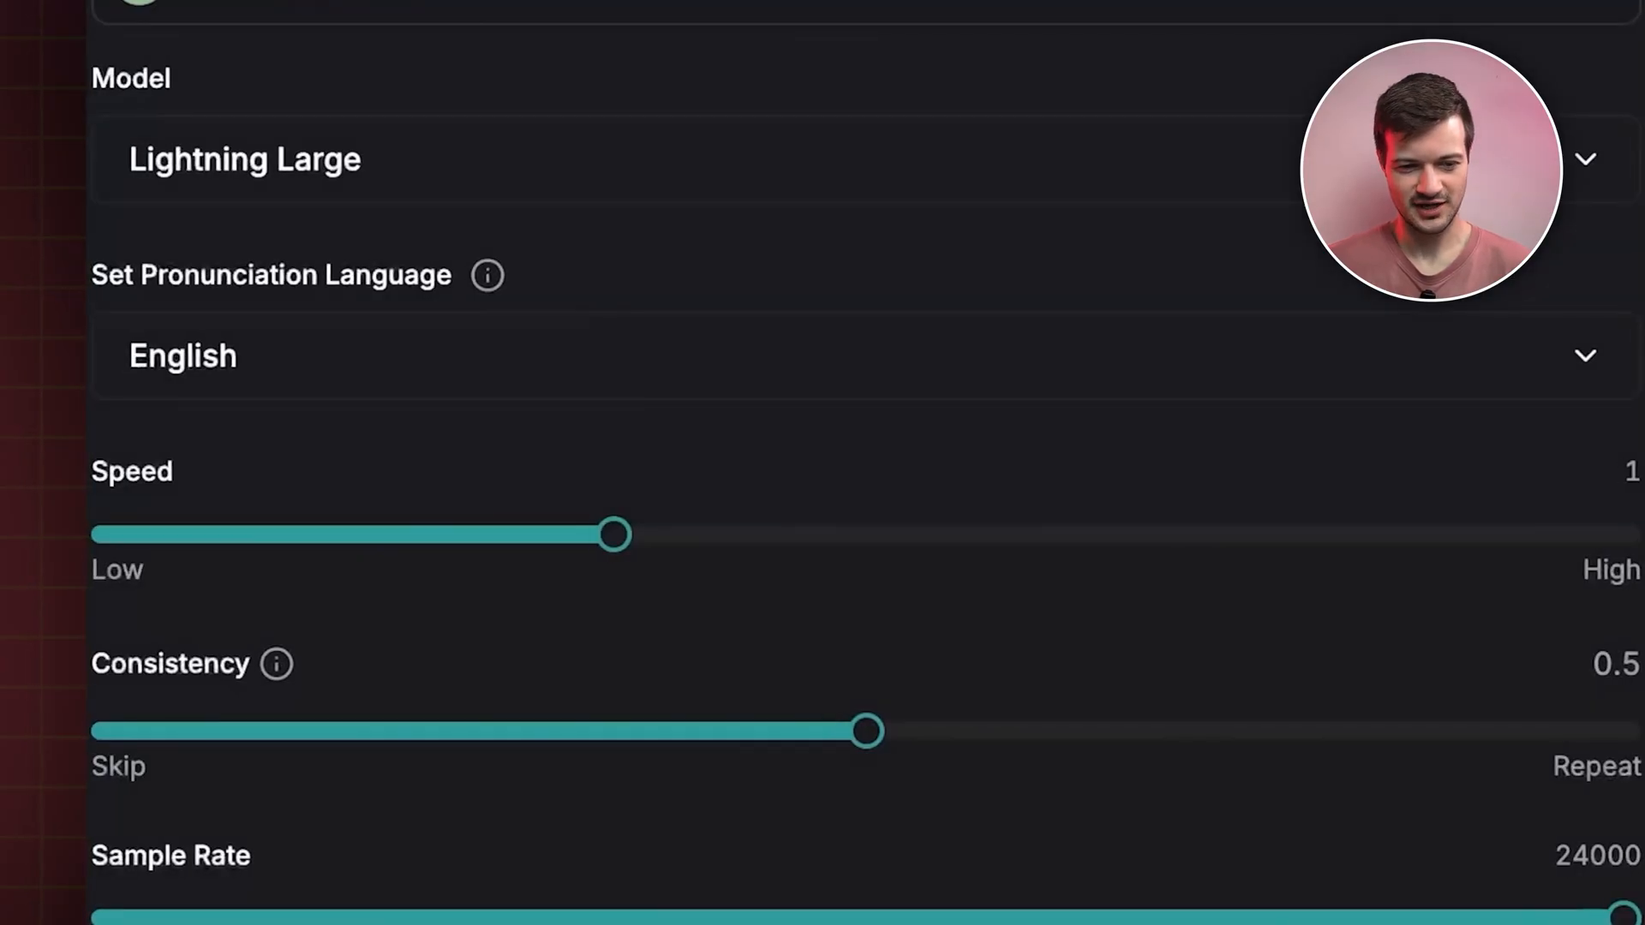
# Generate the intro as a five-second Priya speech clip and play it back
pyautogui.click(1456, 428)
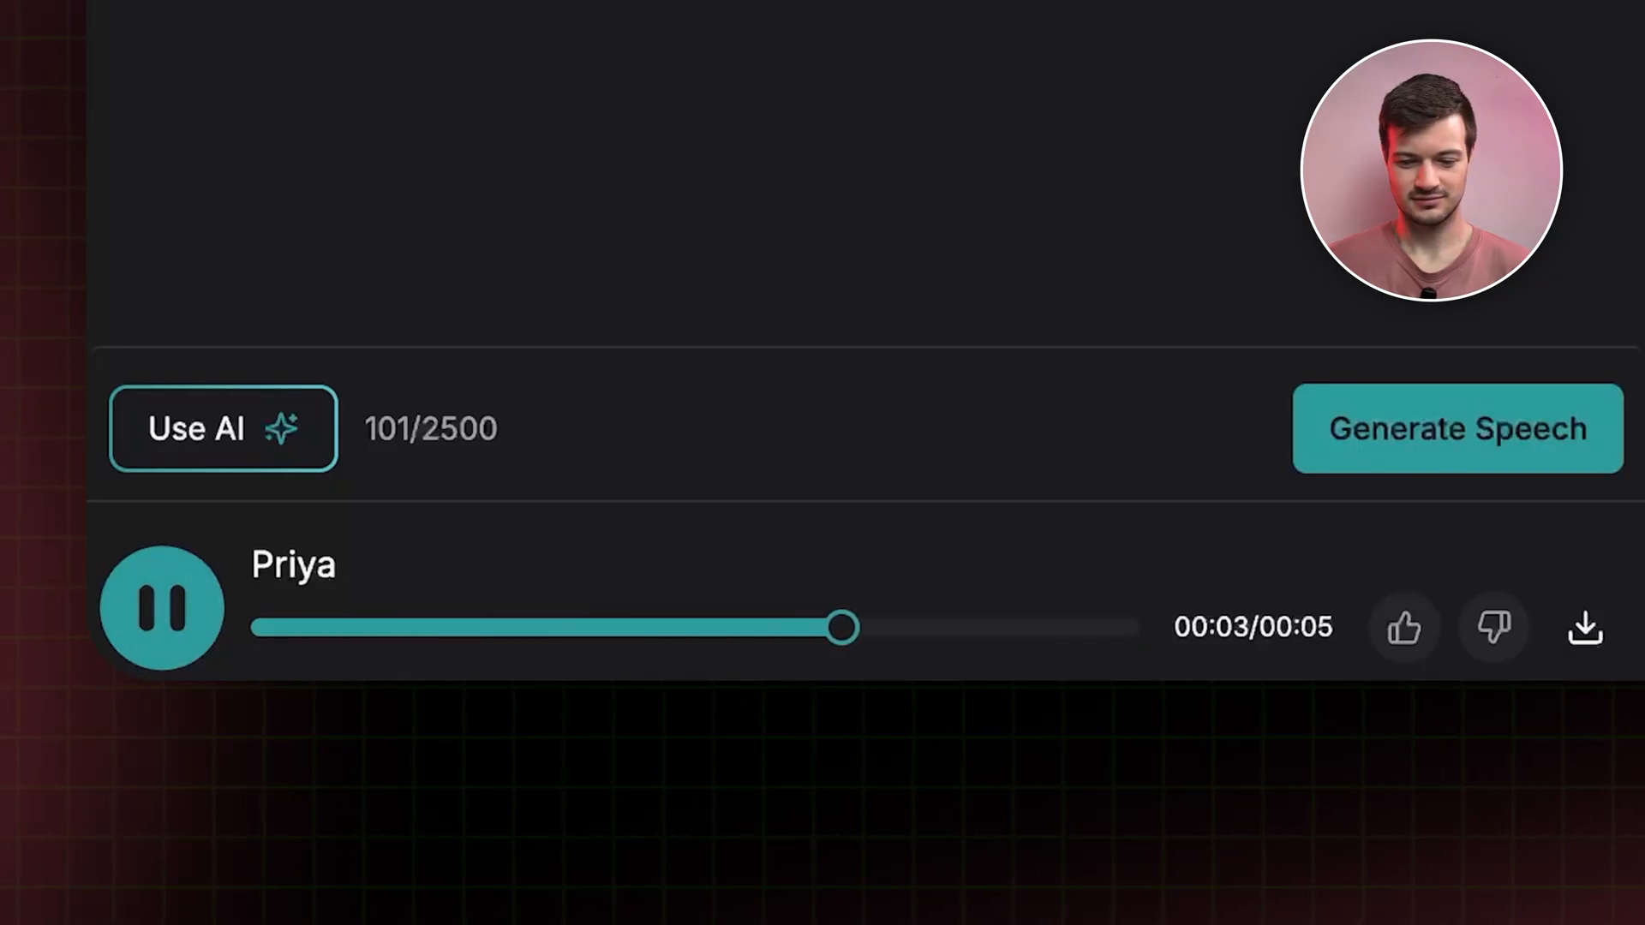
pyautogui.scroll(-3)
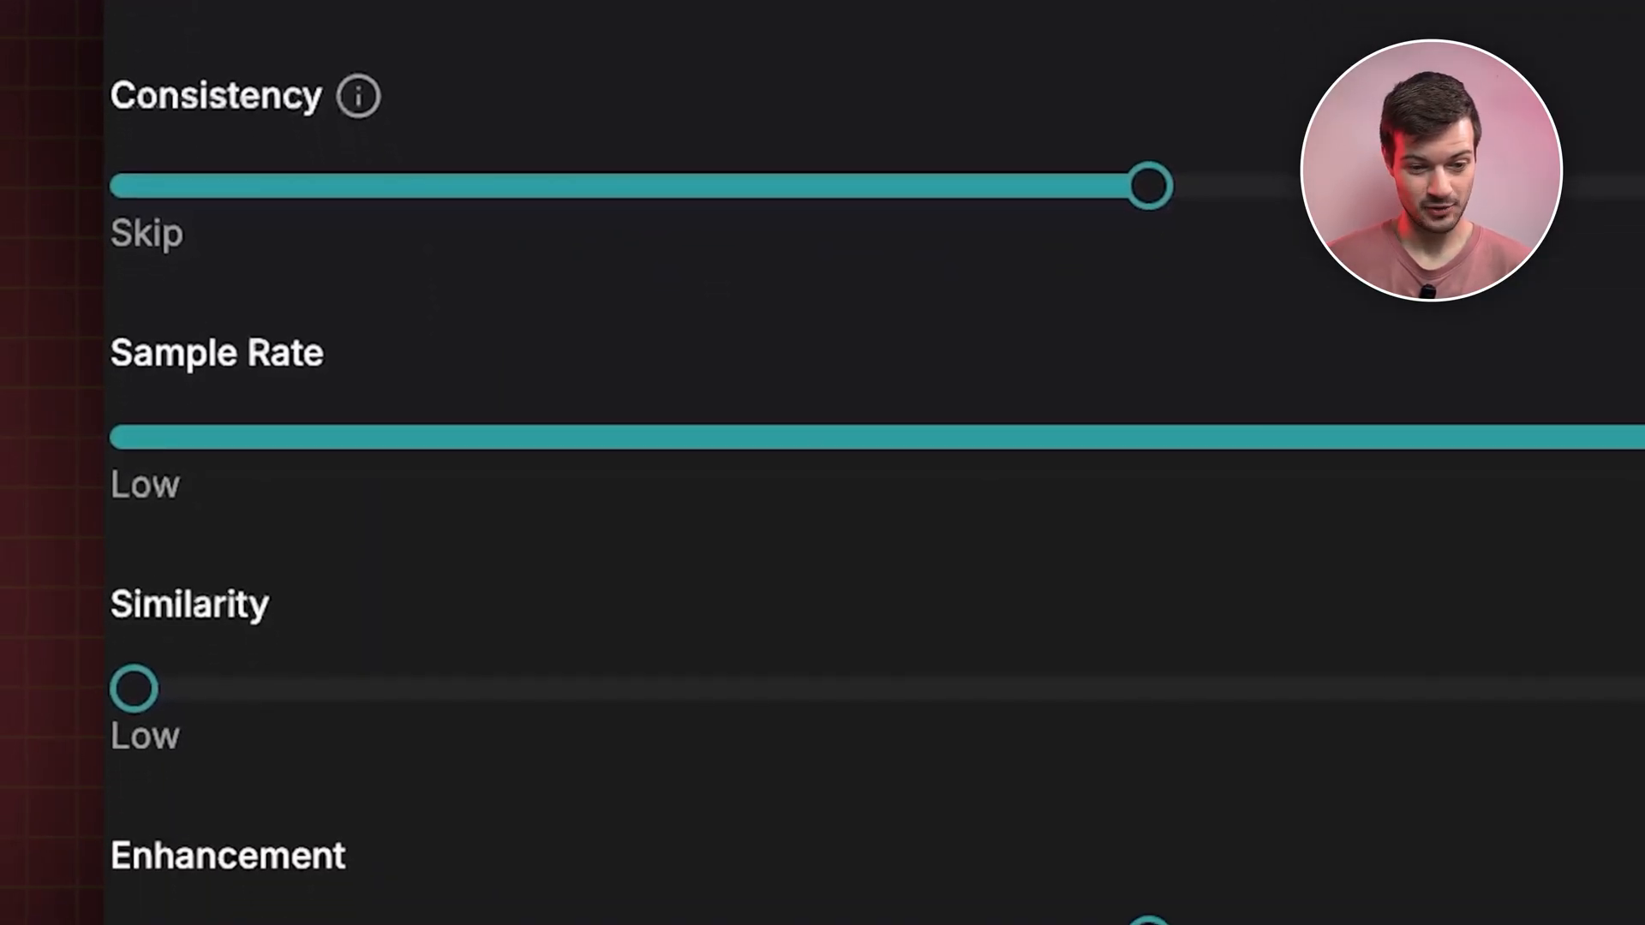
# Scroll the settings toward the Speed slider to raise it to its maximum of 2
pyautogui.scroll(3)
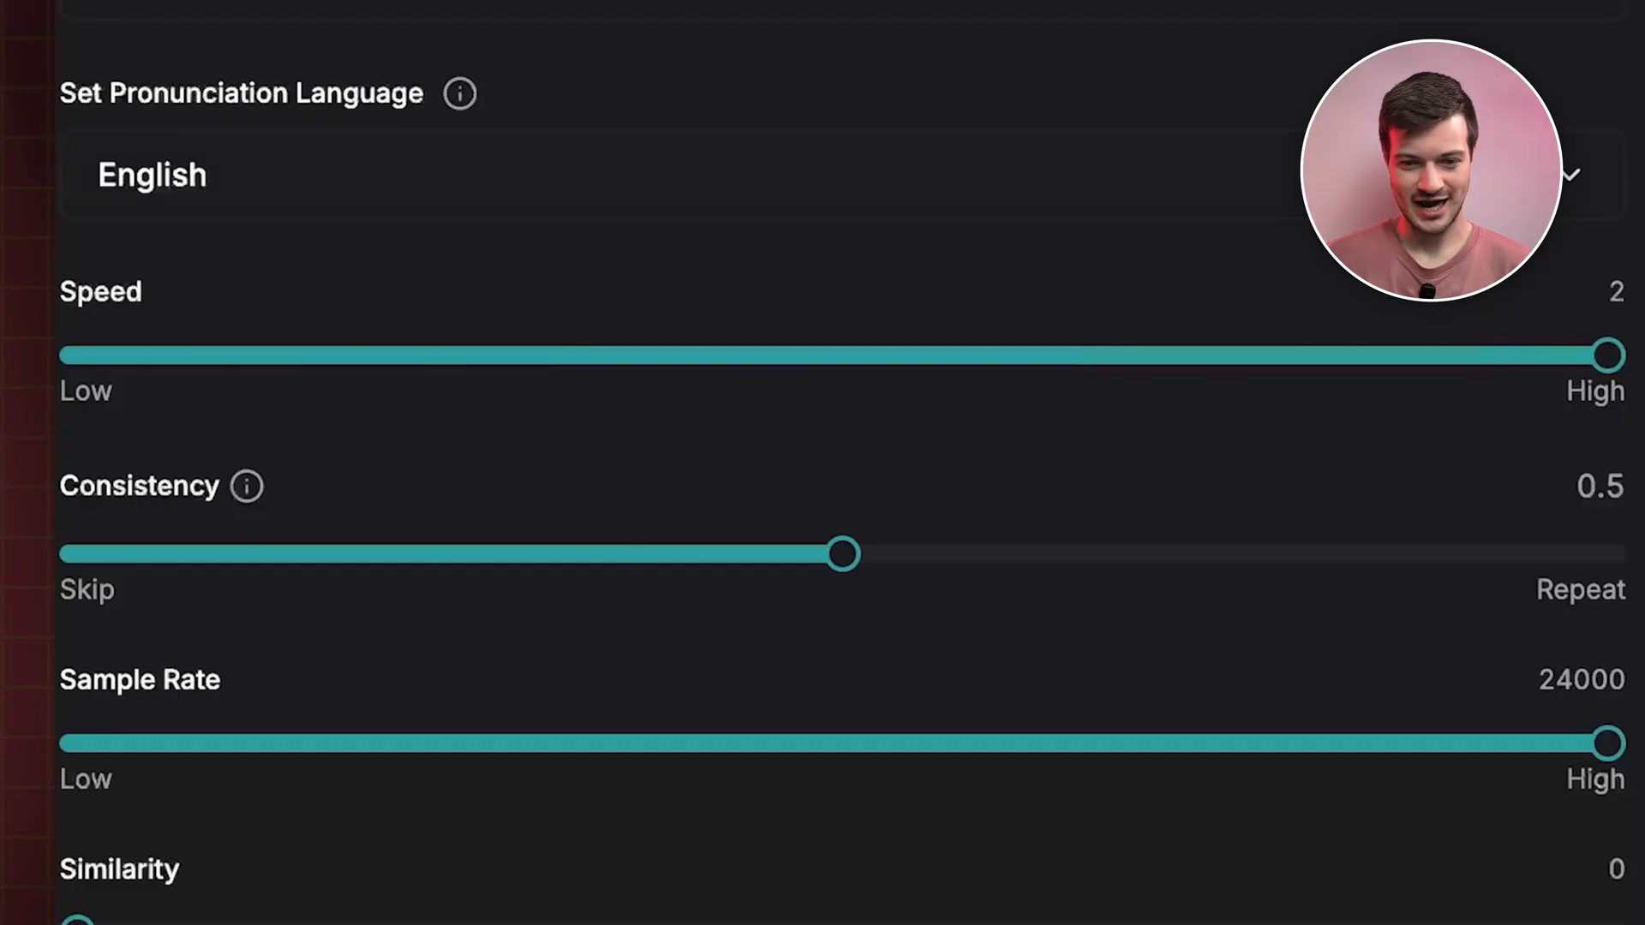